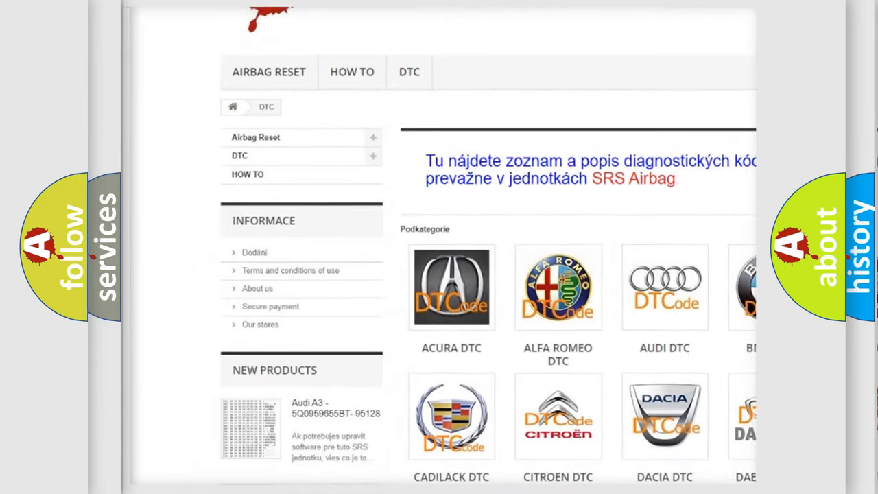
{"action": "scroll", "scroll_direction": "down", "scroll_amount": 3}
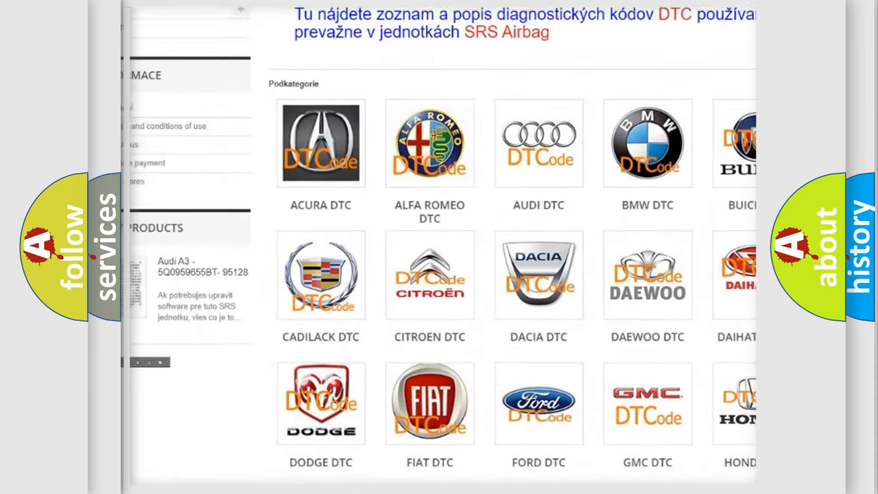
{"action": "scroll", "scroll_direction": "down", "scroll_amount": 3}
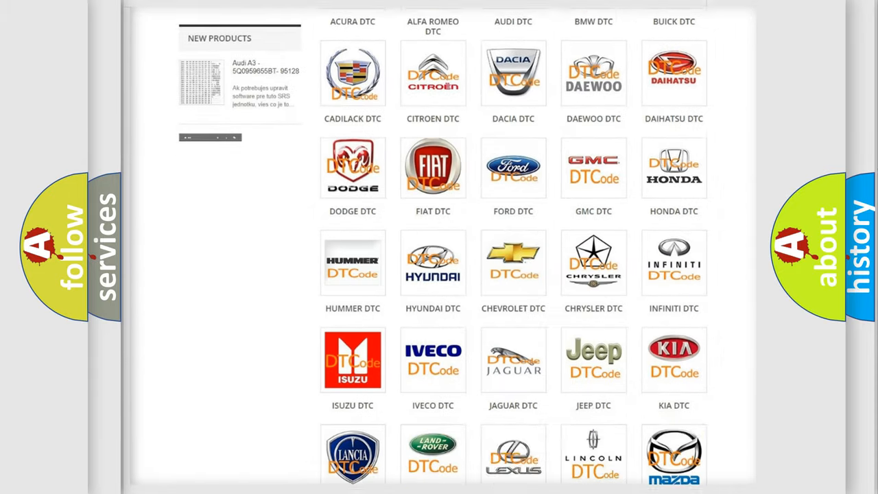
{"action": "scroll", "scroll_direction": "down", "scroll_amount": 3}
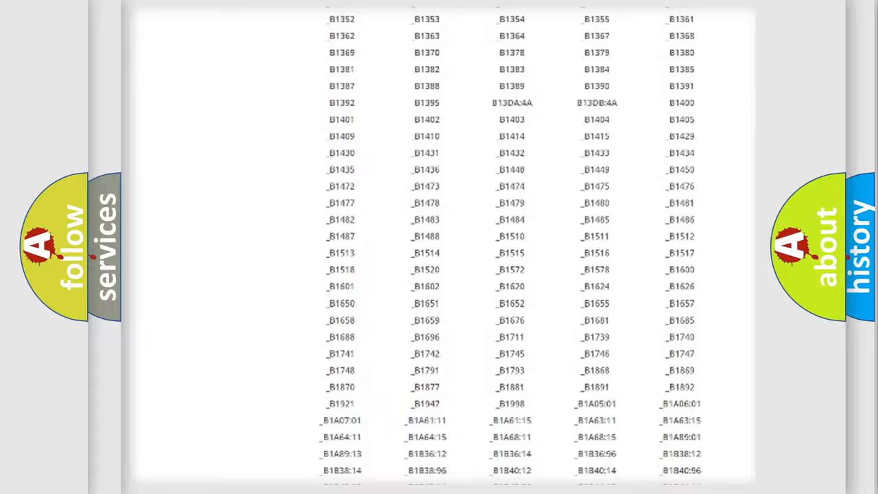
{"action": "scroll", "scroll_direction": "up", "scroll_amount": 3}
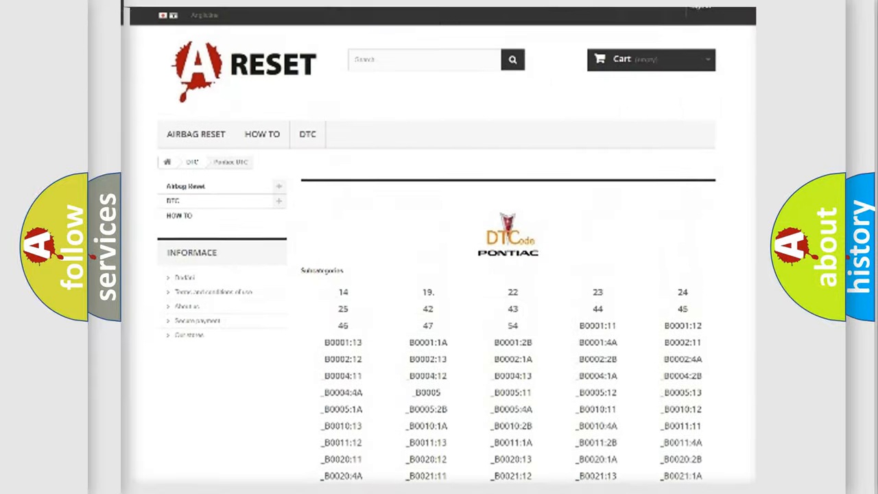